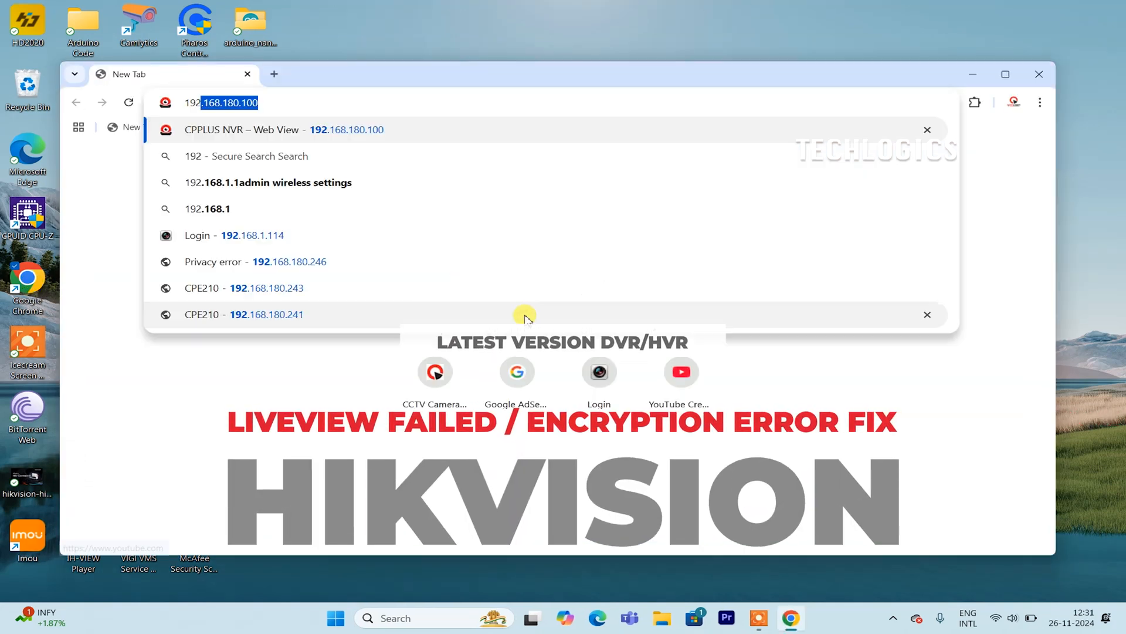
- Open the DVR at 192.168.1.111 in Chrome and begin entering the admin login
text(192.168.1)
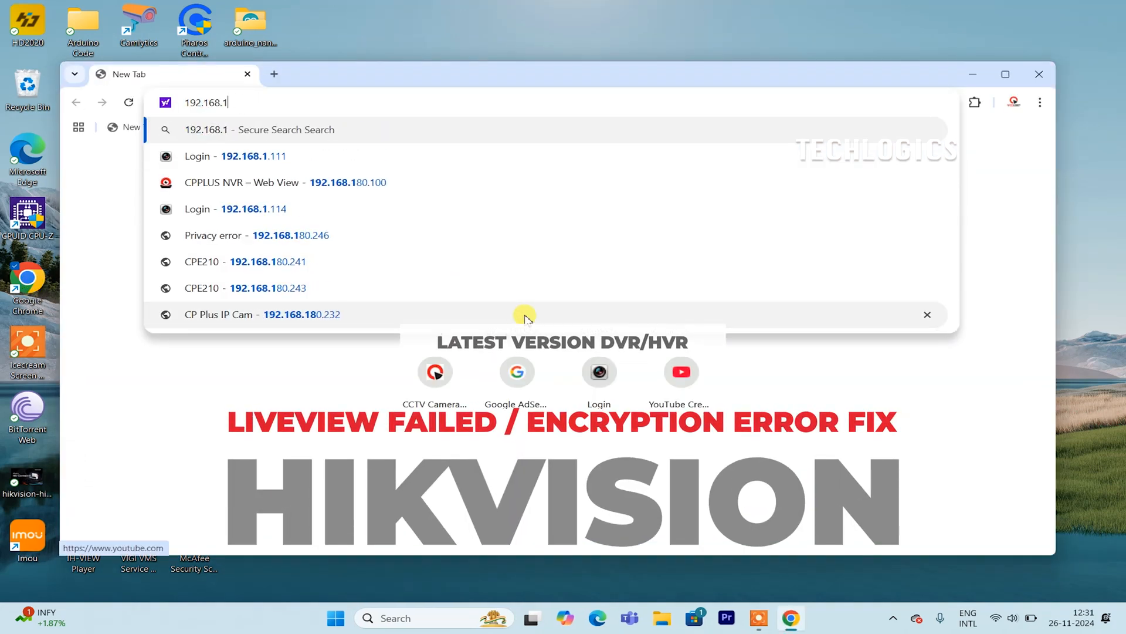
click(254, 156)
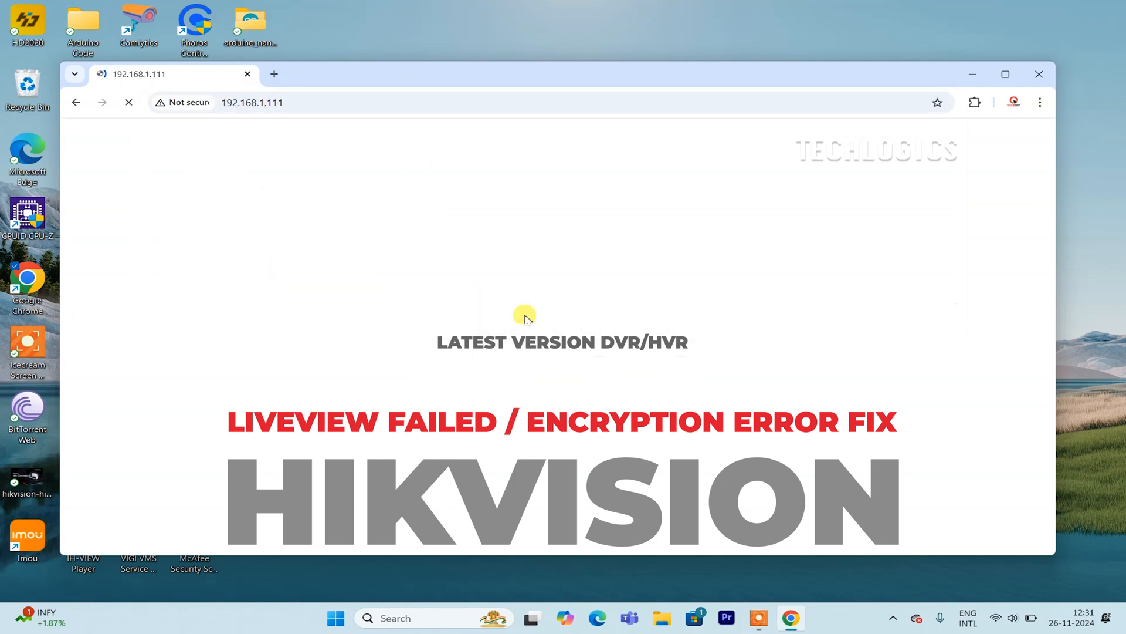
text(admin)
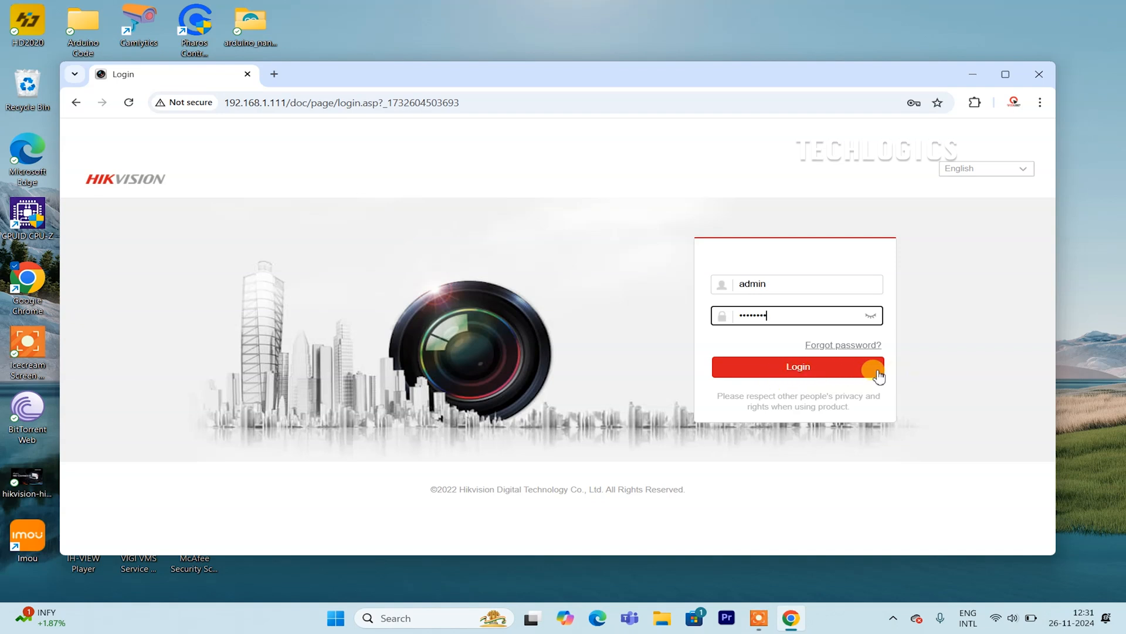
- Log in and try playing the first camera, which shows an Encryption Key Error
click(797, 366)
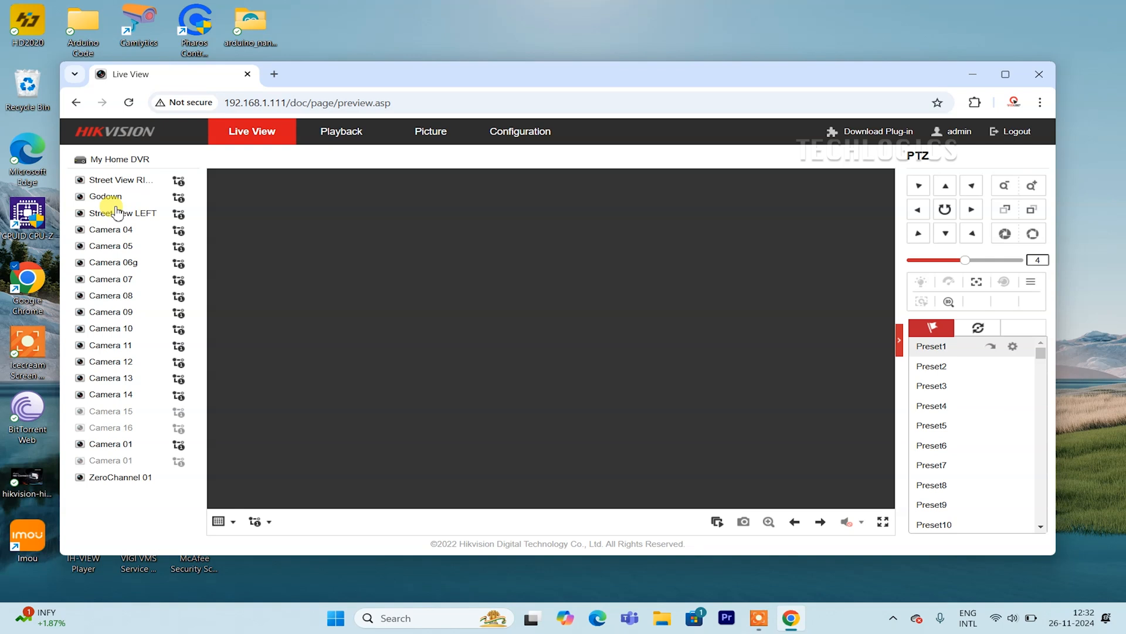
click(121, 180)
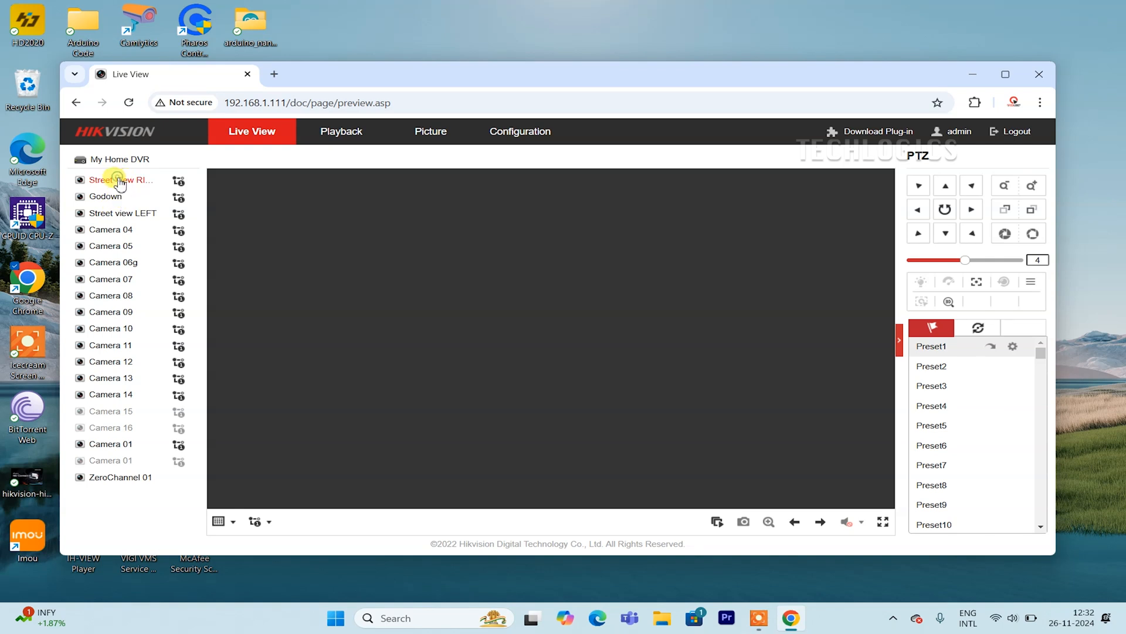
click(120, 180)
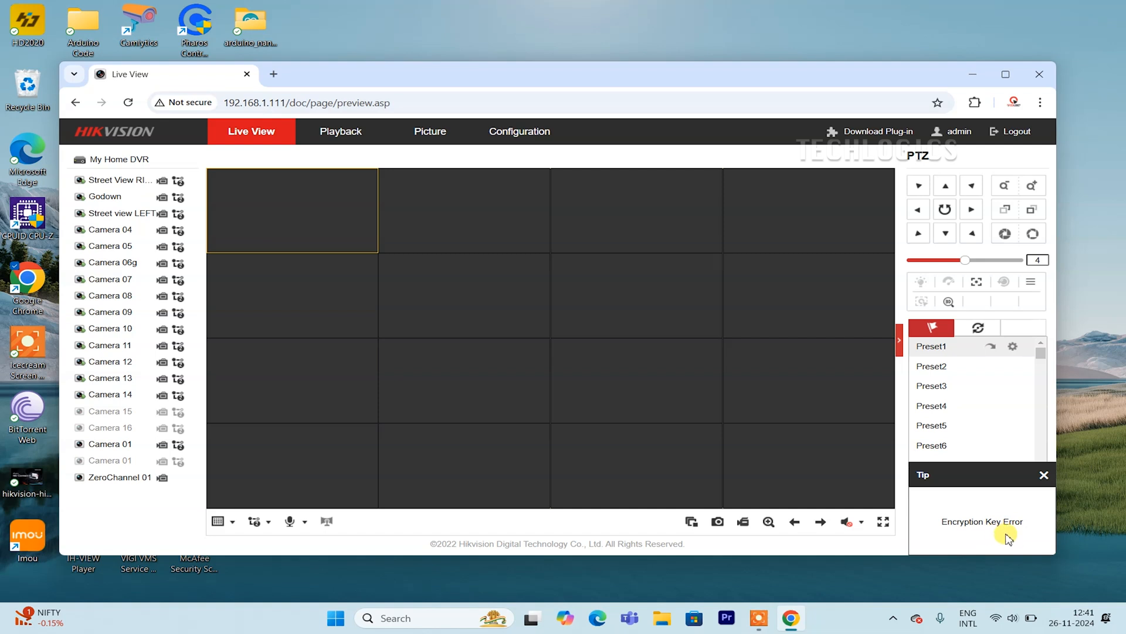
mouse_move(681, 259)
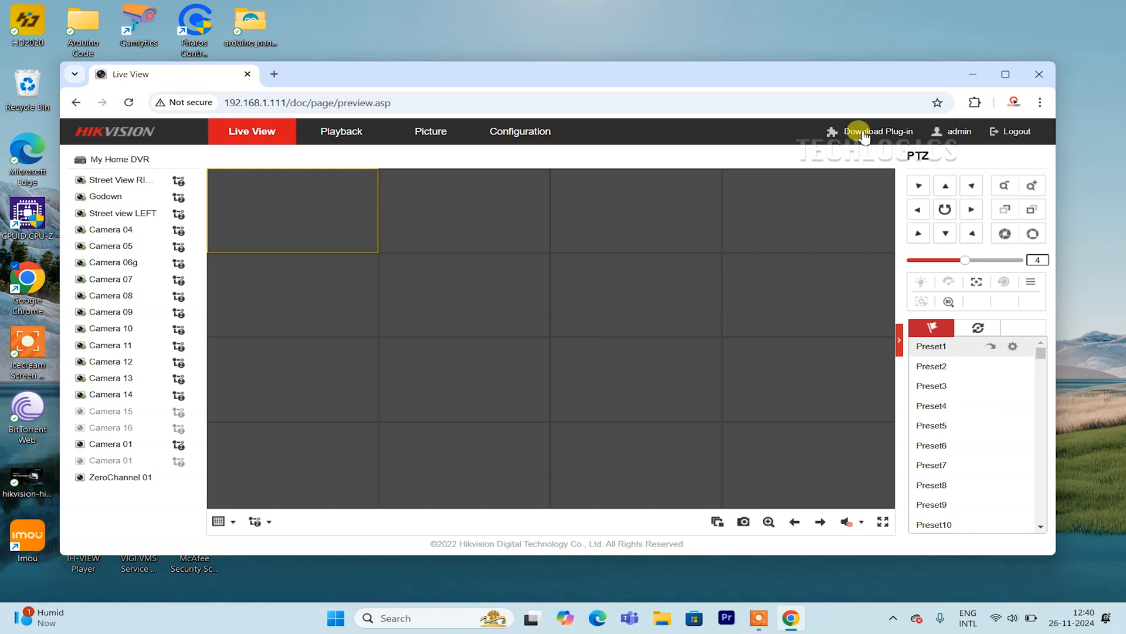
- Download the LocalServiceComponents plug-in, keeping it despite Chrome's insecure-file warning
click(877, 132)
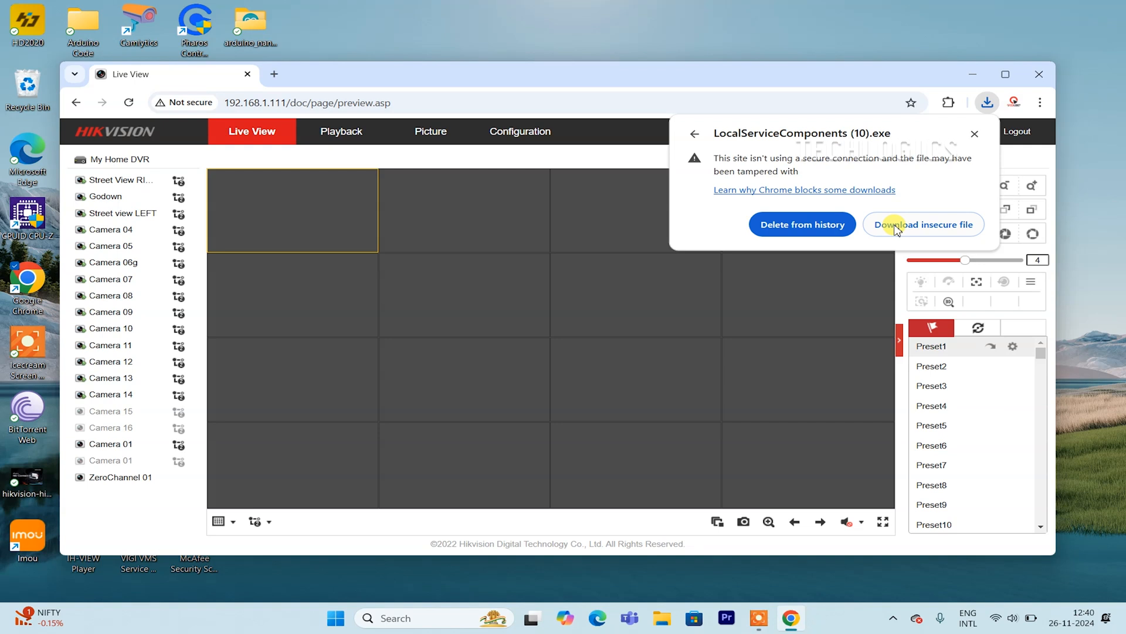
click(924, 224)
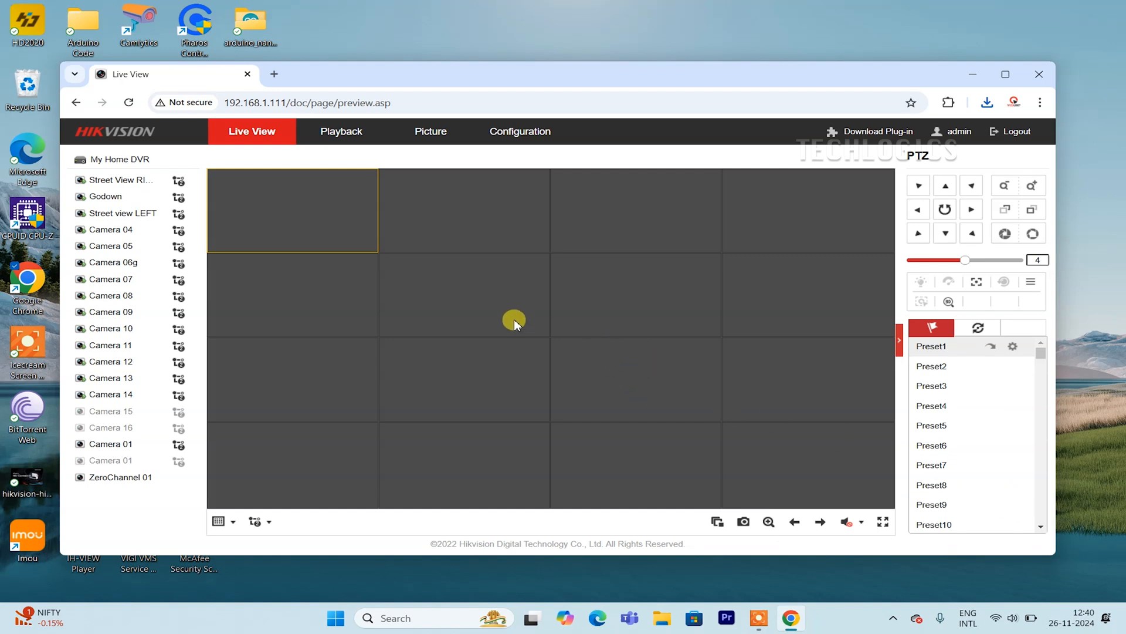
mouse_move(445, 303)
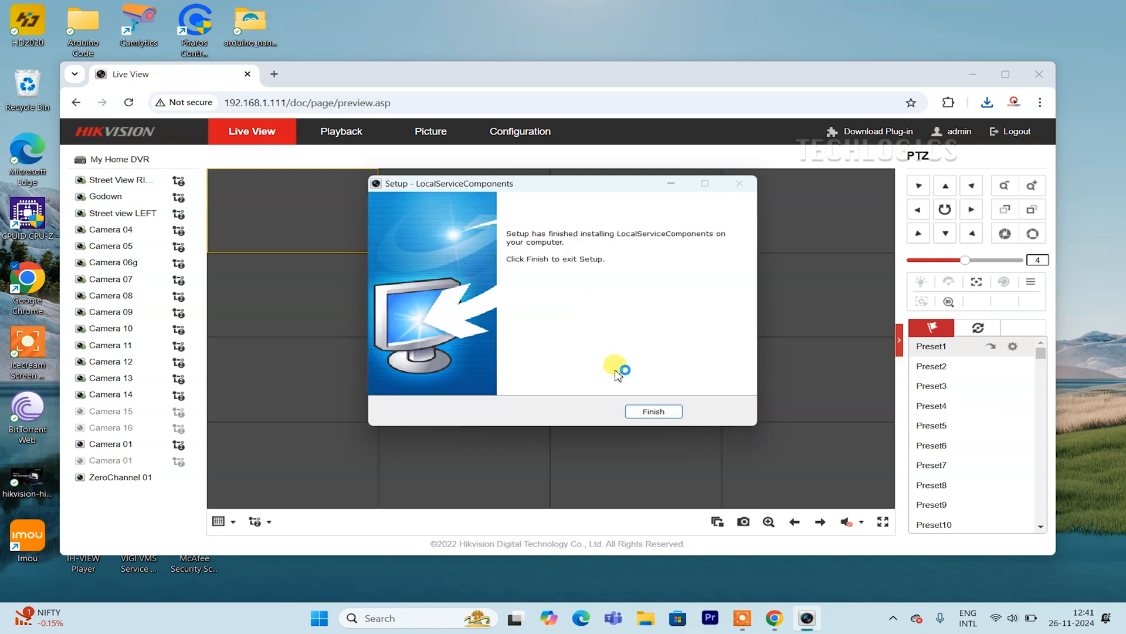
- Finish the LocalServiceComponents plug-in setup
click(653, 410)
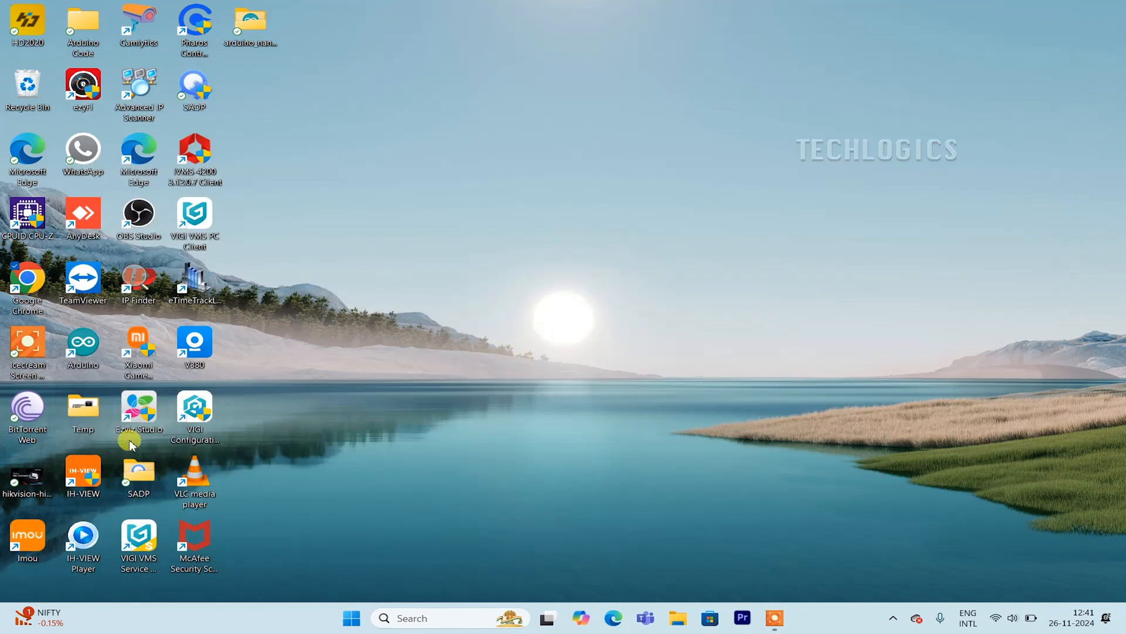
mouse_move(41, 276)
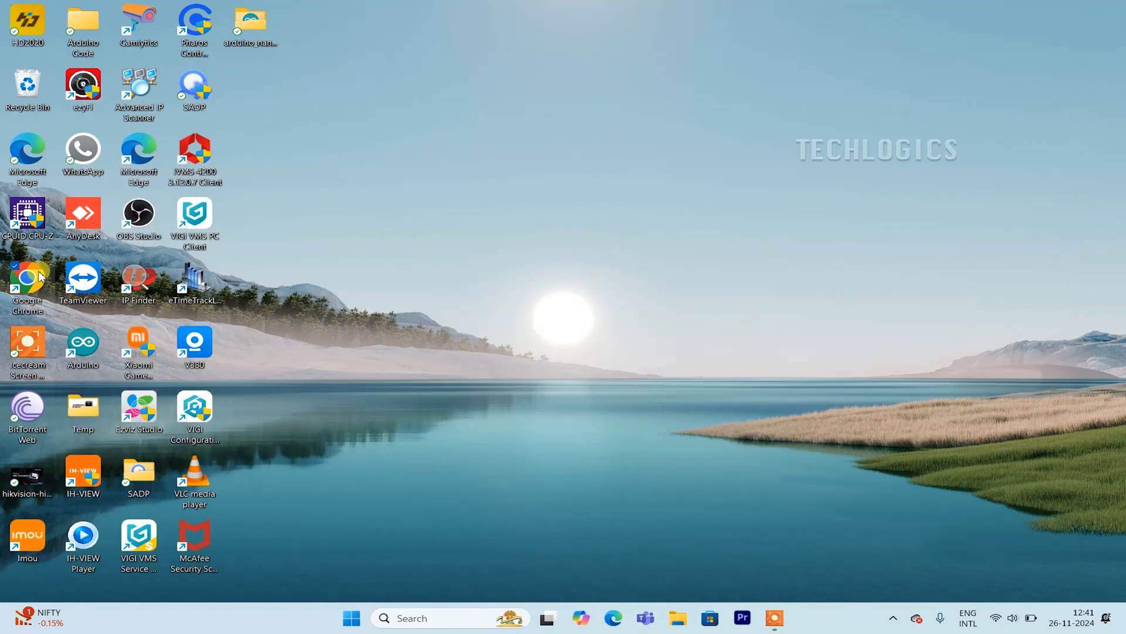
- Relaunch Chrome, go to 192.168.1.111, and enter admin with the password
click(28, 278)
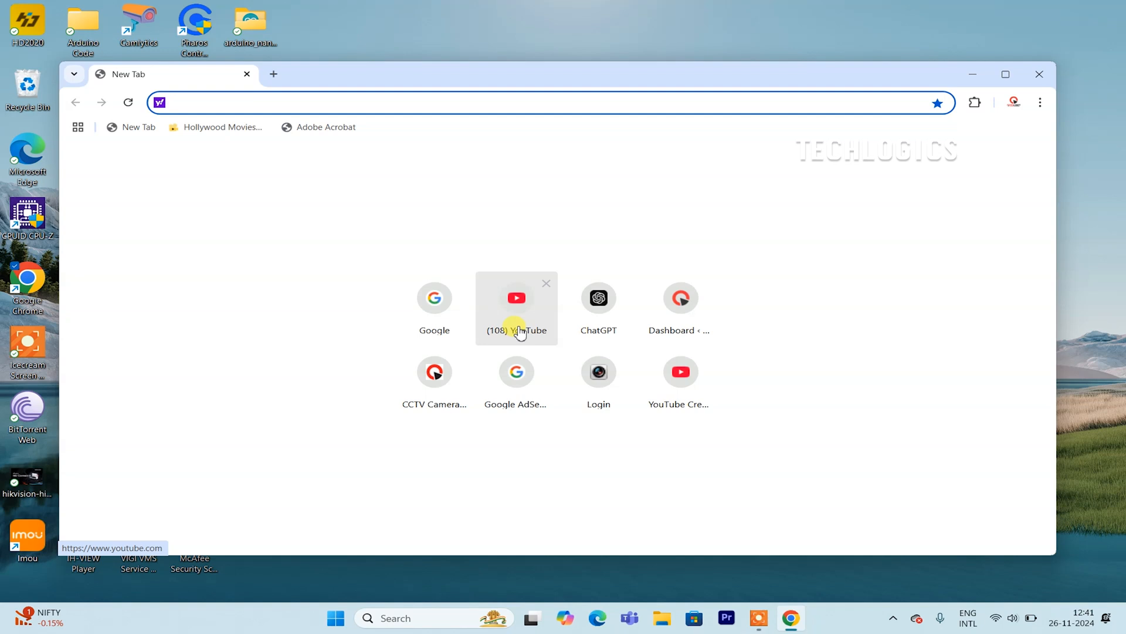
text(192.168.1.111/doc/page/login.asp?_1732605094122)
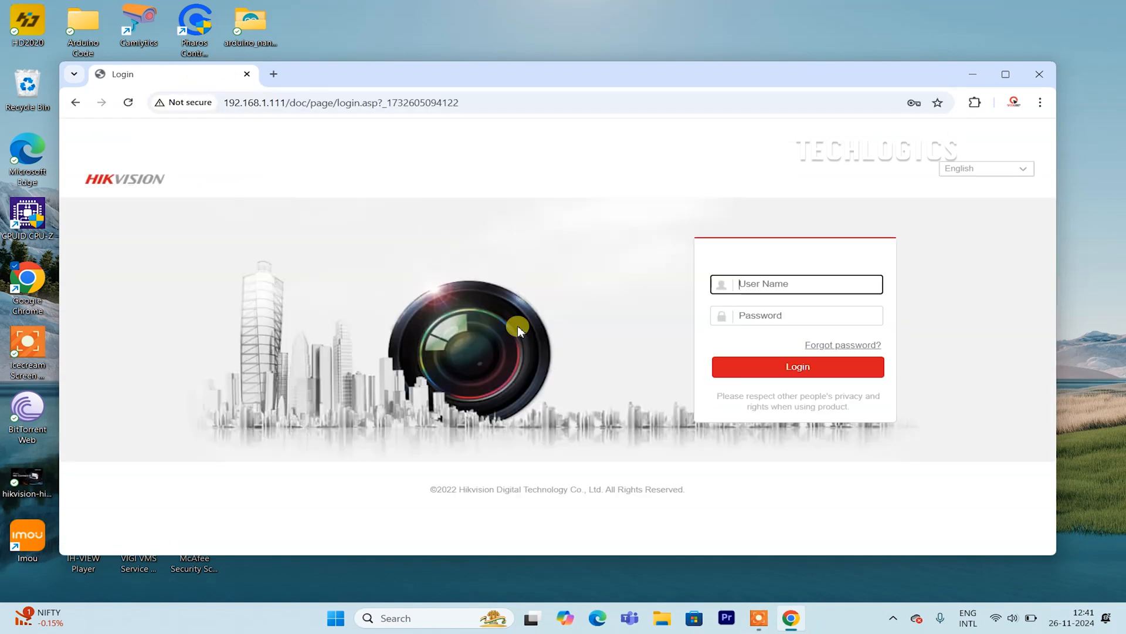
text(a)
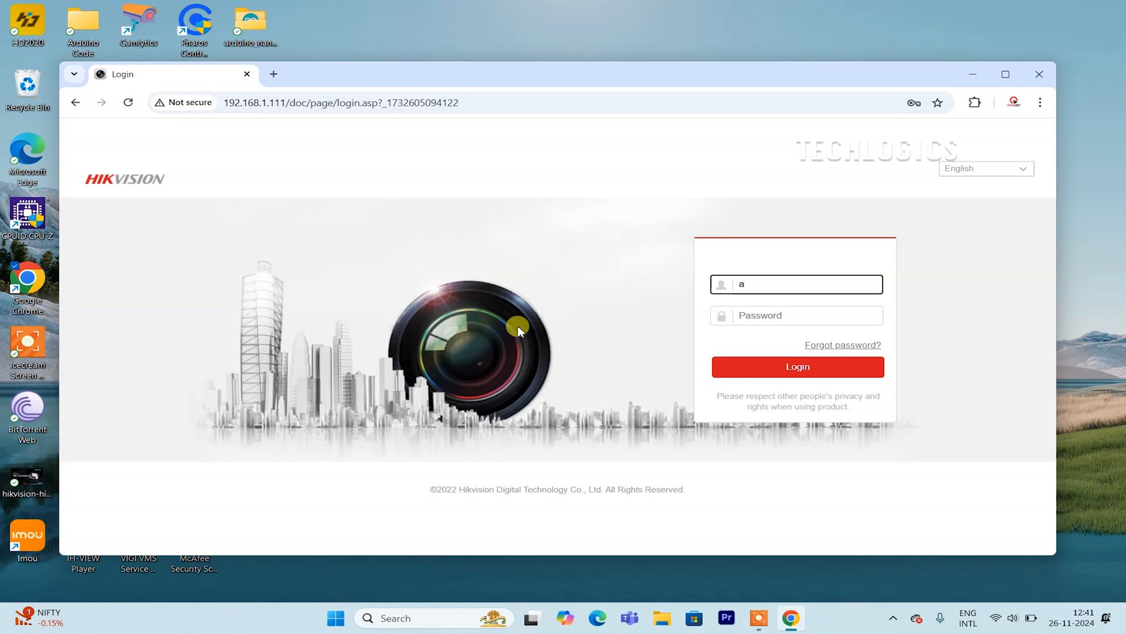
text(admin)
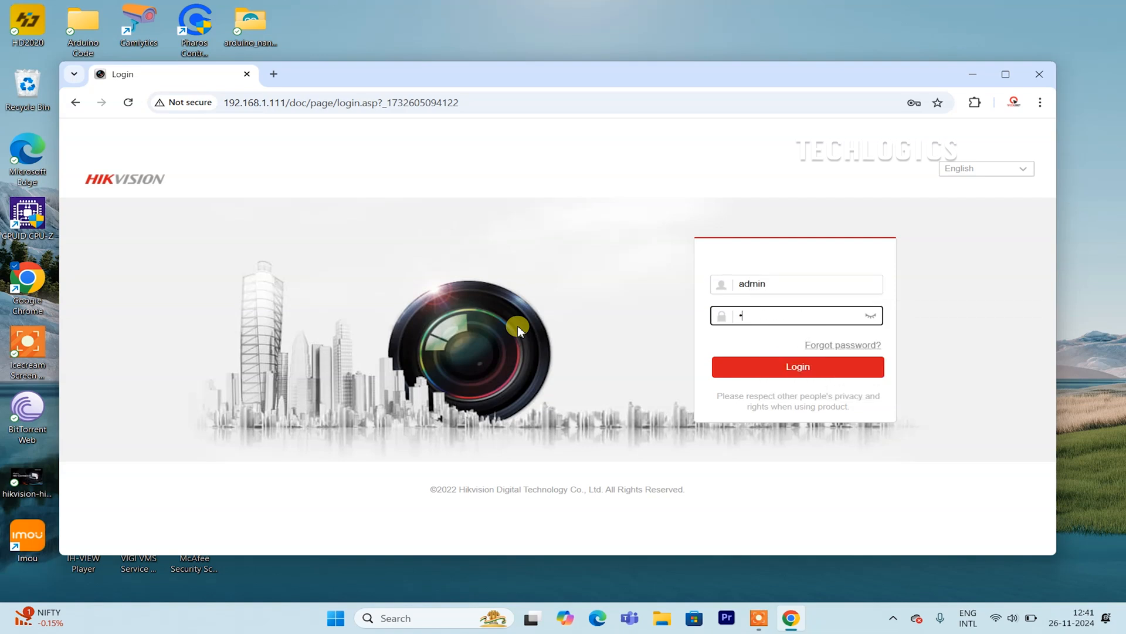
text(••••)
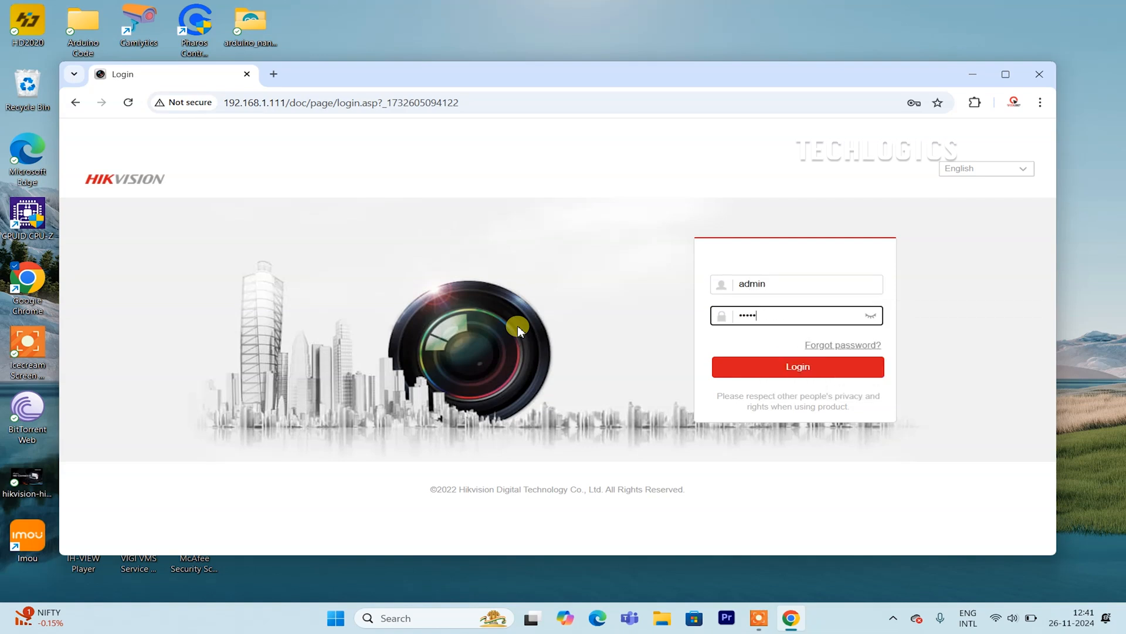
text(•••)
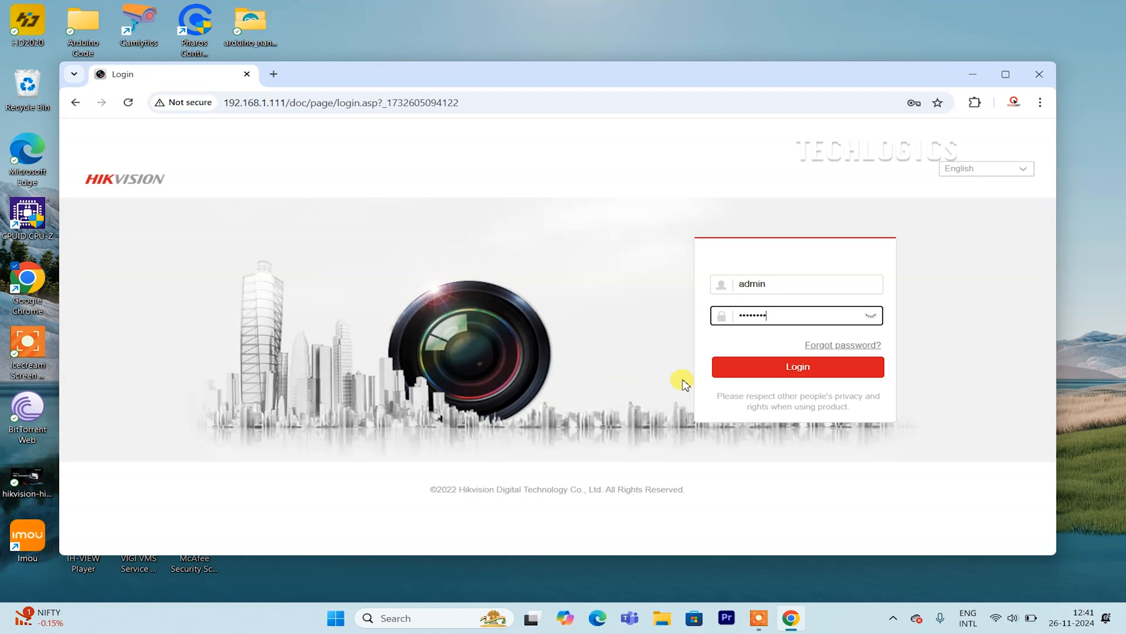
- Log back in, start live view on all cameras, then go to Configuration
click(797, 366)
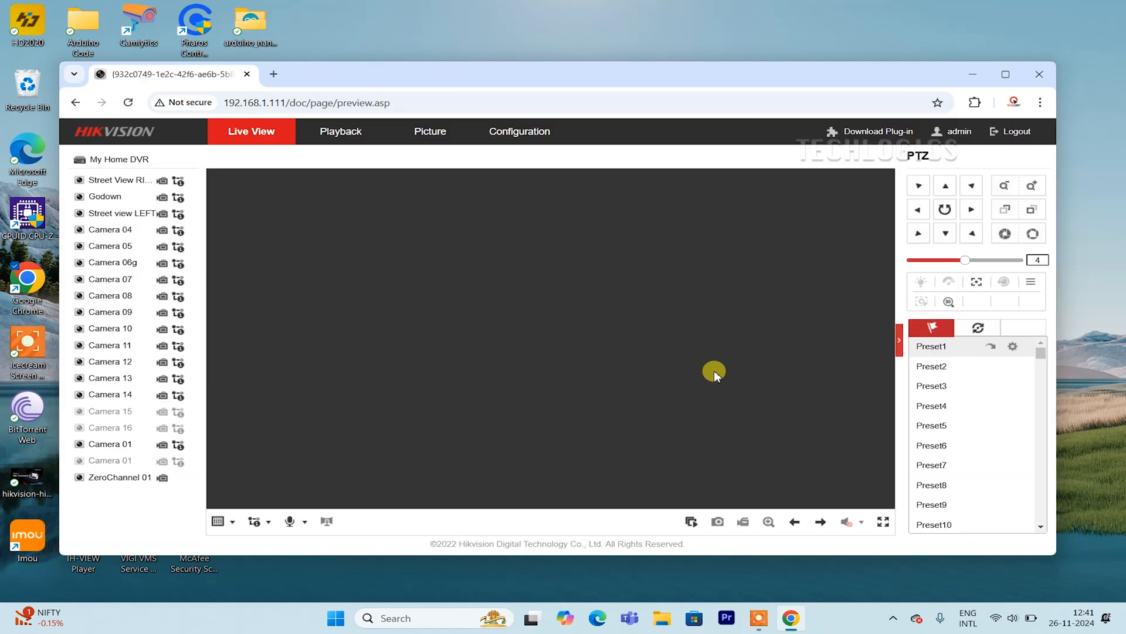
click(690, 522)
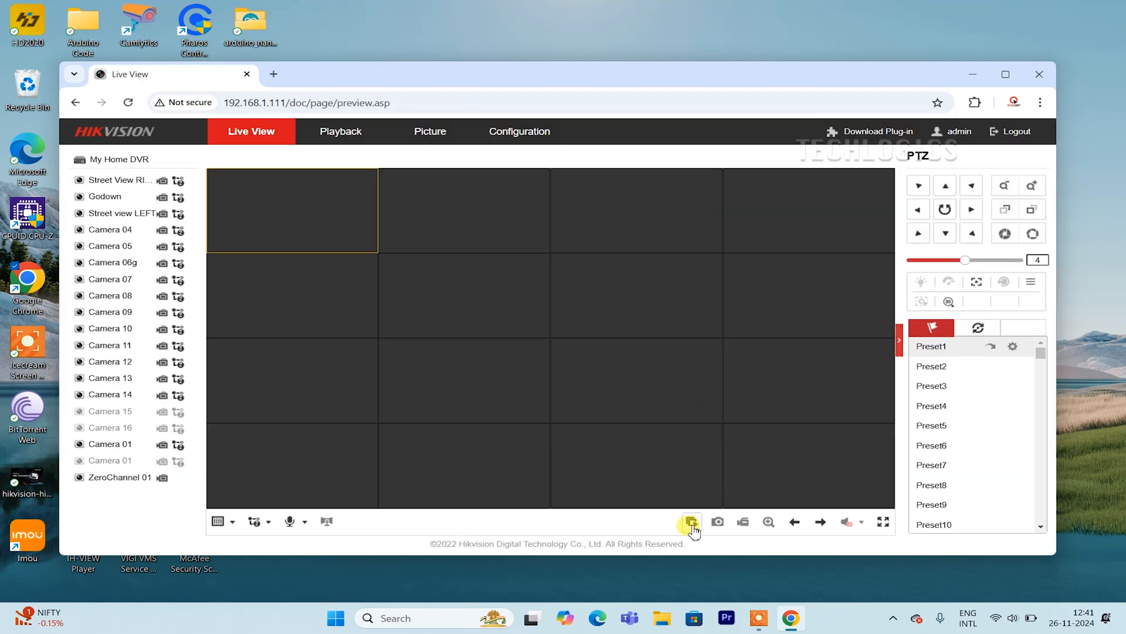
click(690, 522)
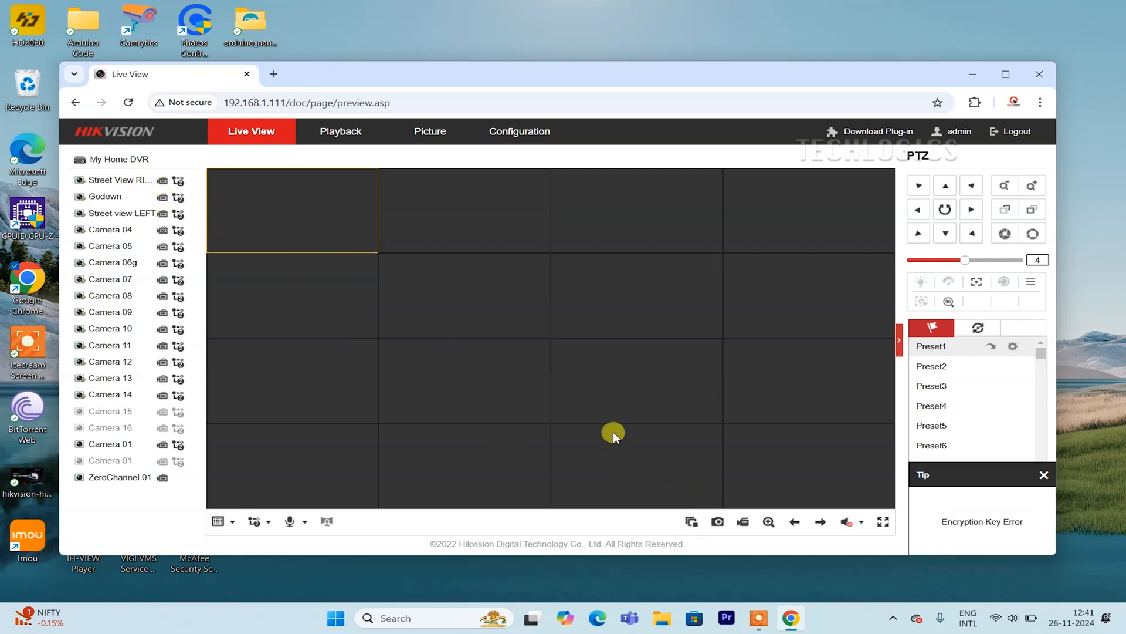
mouse_move(1009, 537)
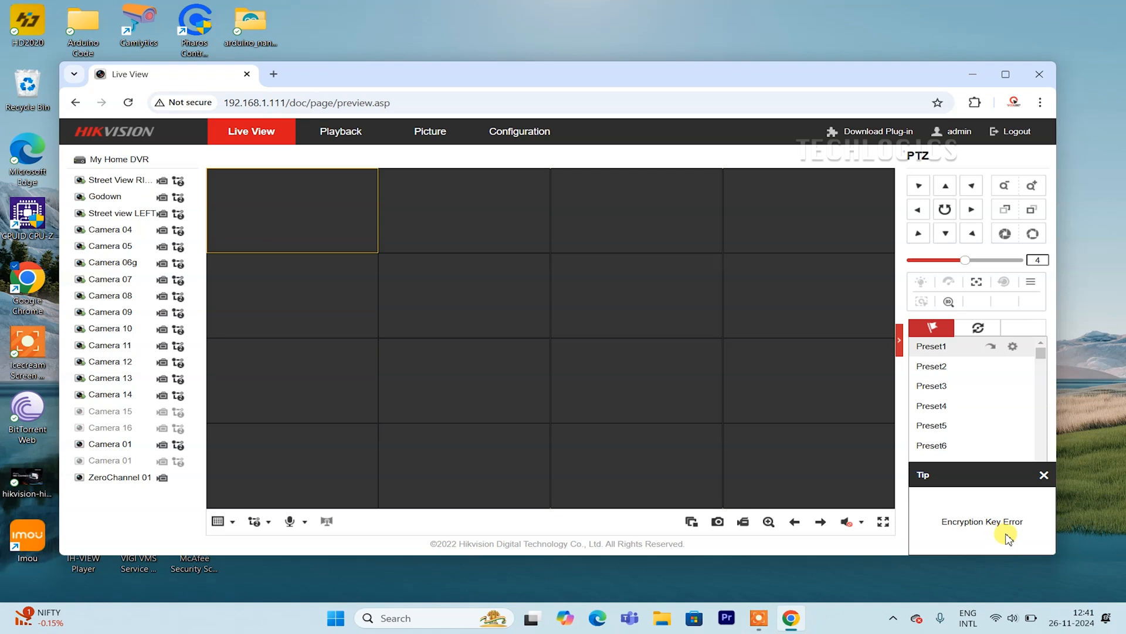
mouse_move(518, 131)
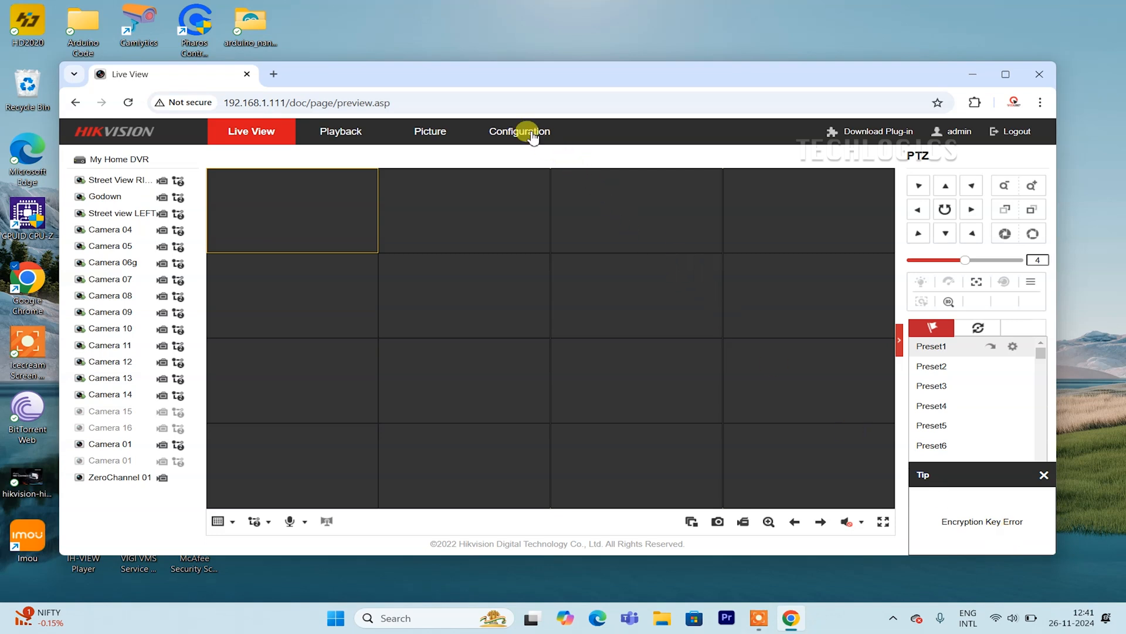
click(518, 132)
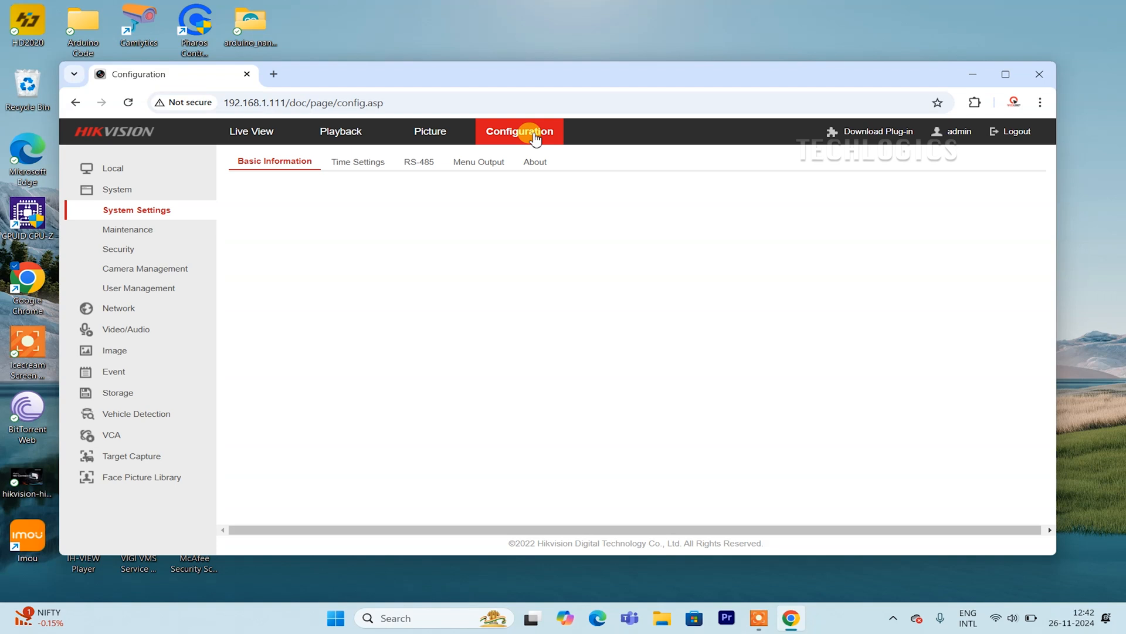
- View the Local encryption key field, then go to Network Basic Settings
click(518, 131)
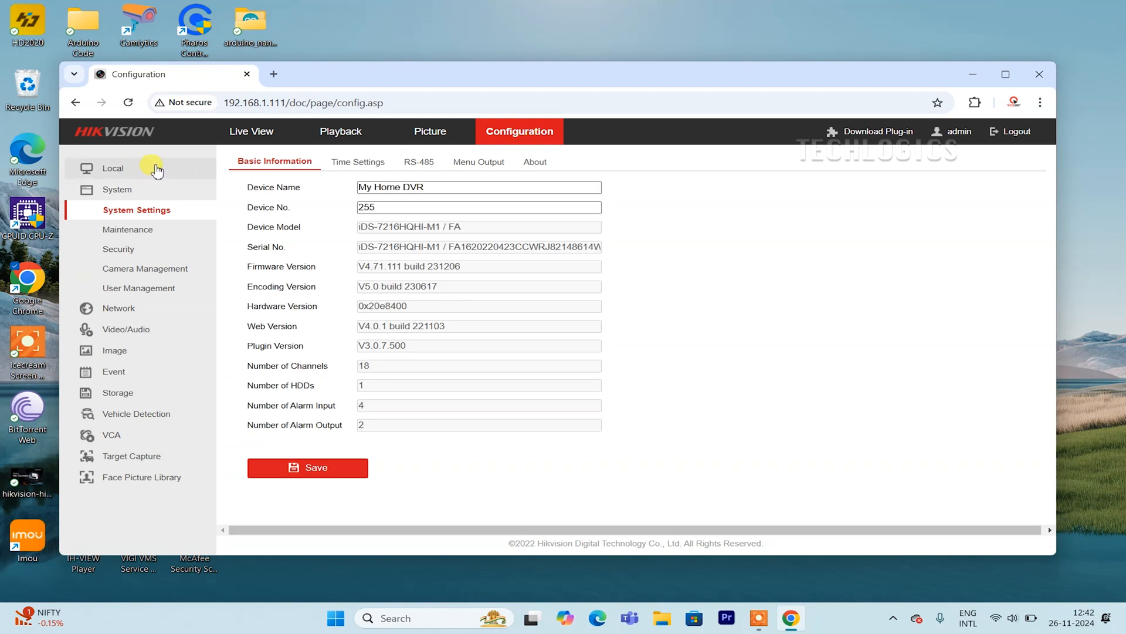
click(112, 168)
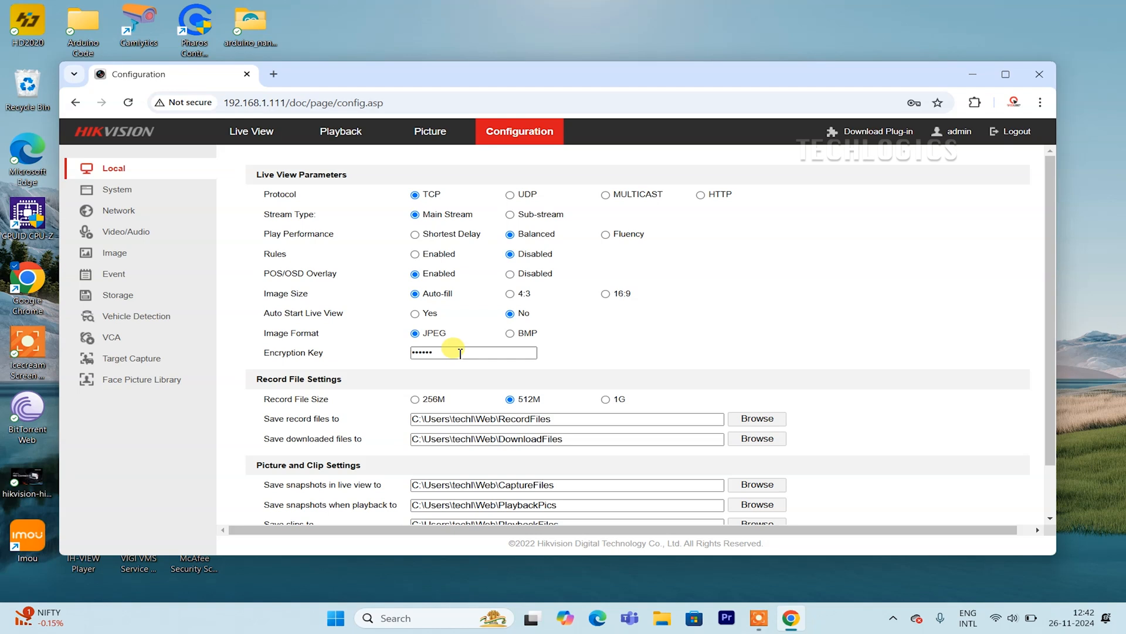
click(474, 352)
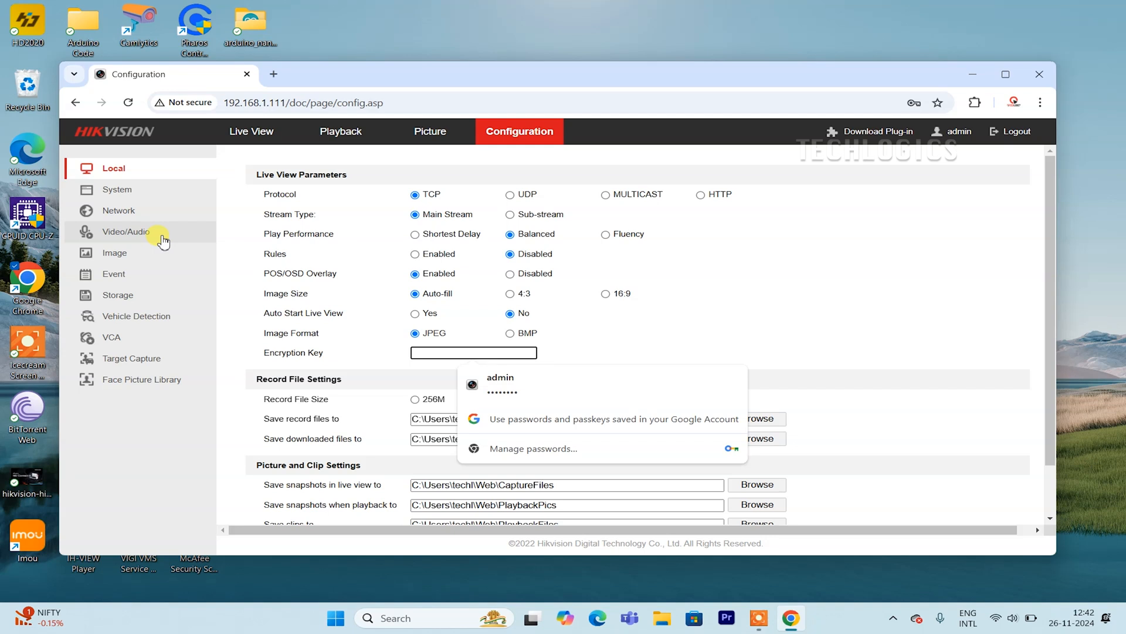
click(119, 211)
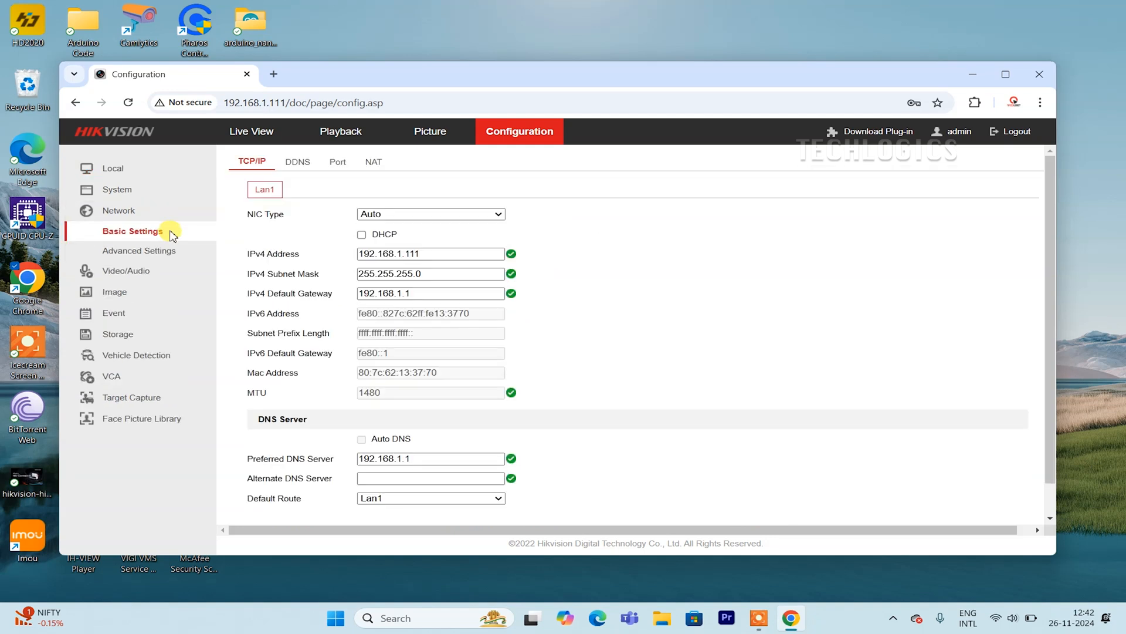
click(140, 250)
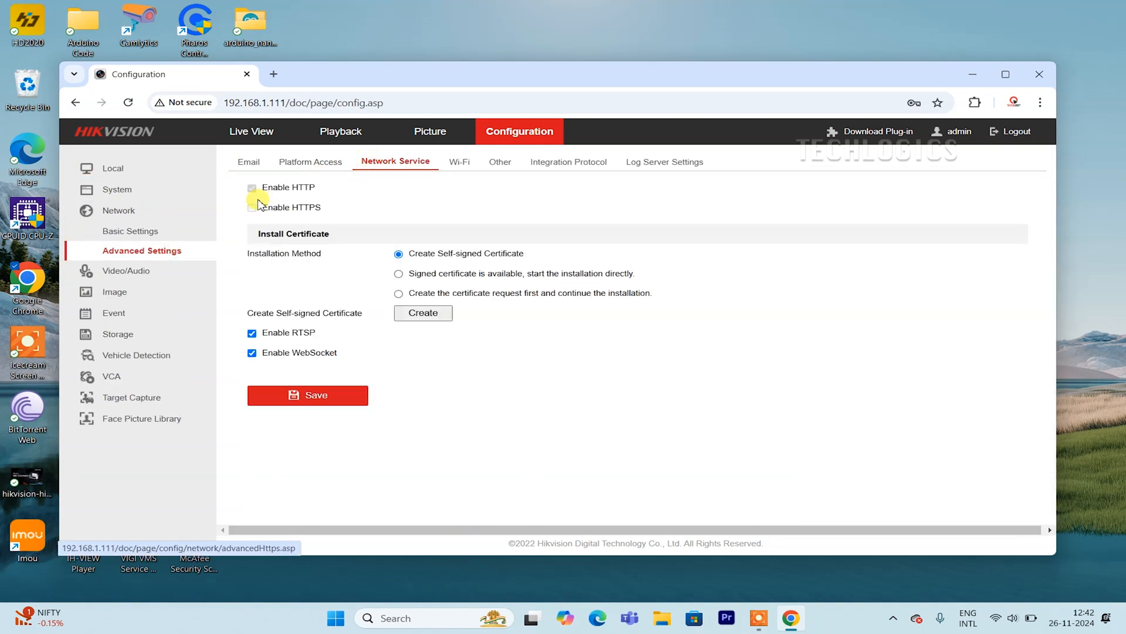
click(310, 162)
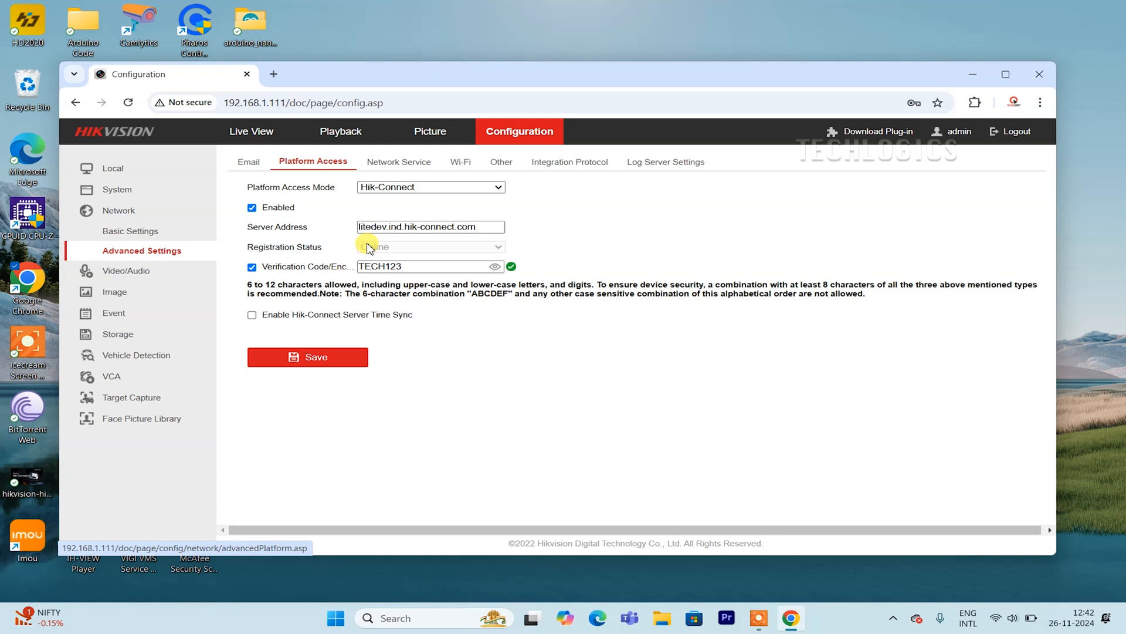
click(113, 168)
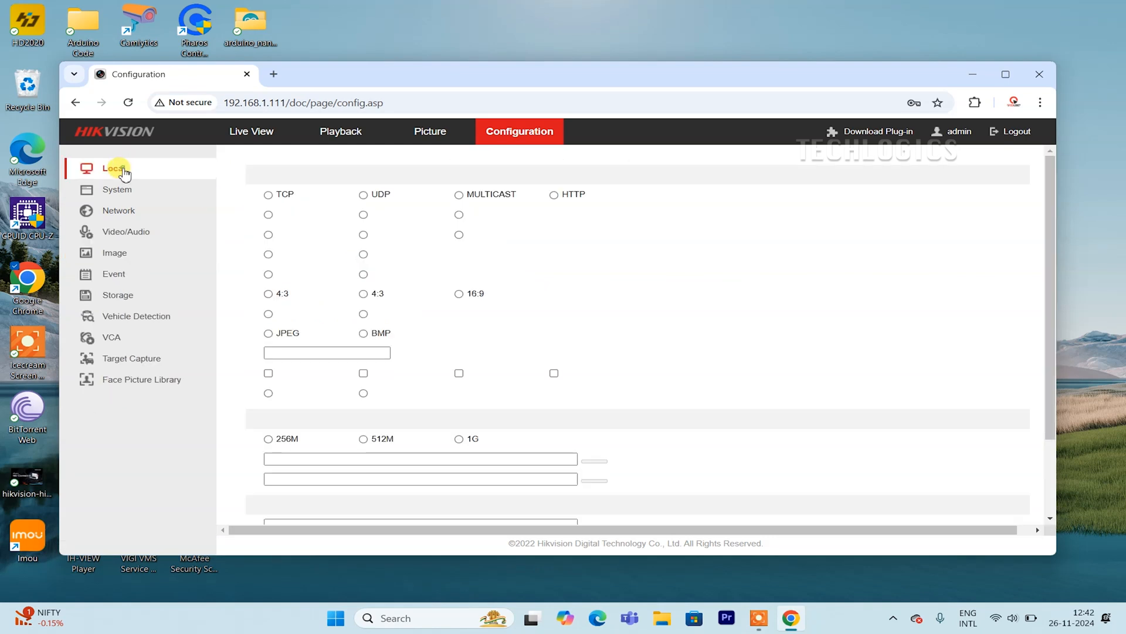
click(473, 352)
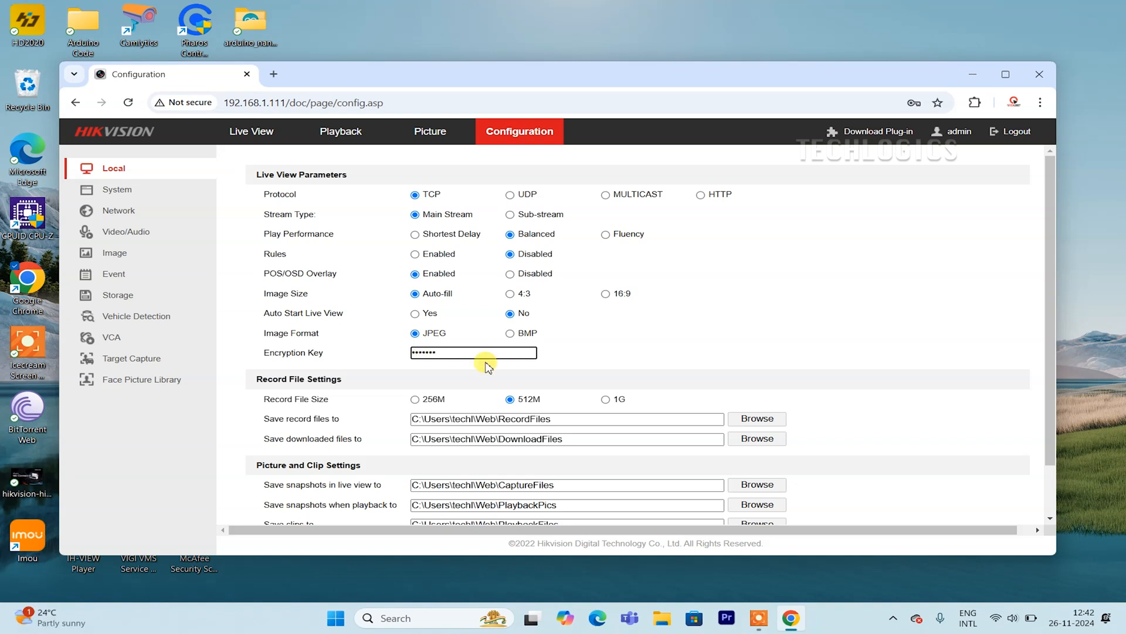
scroll(down, 3)
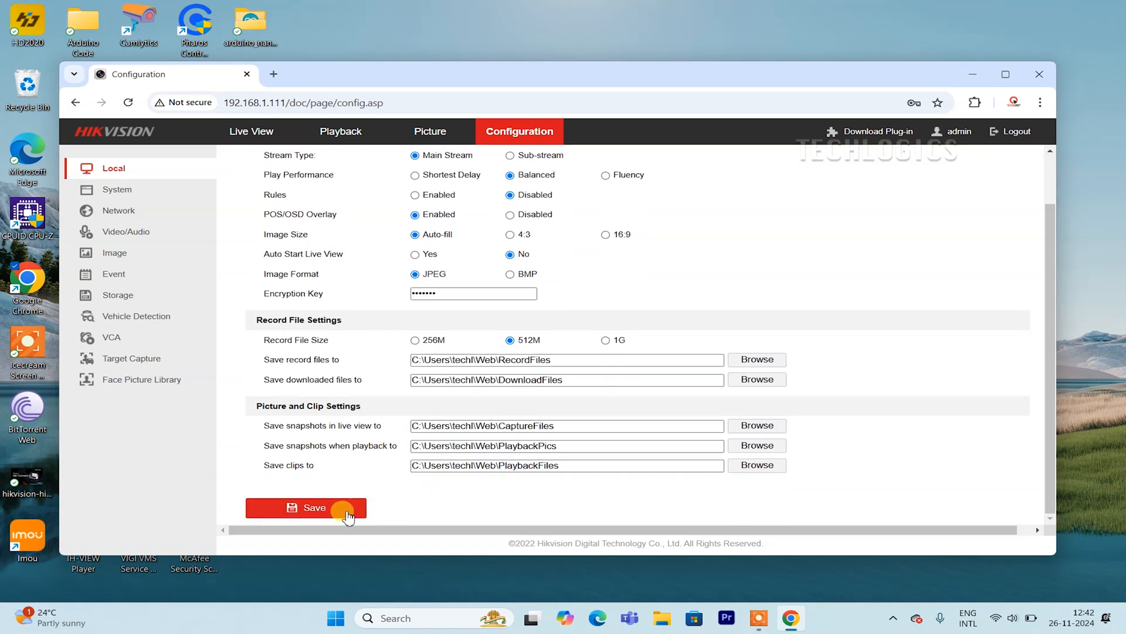
click(305, 506)
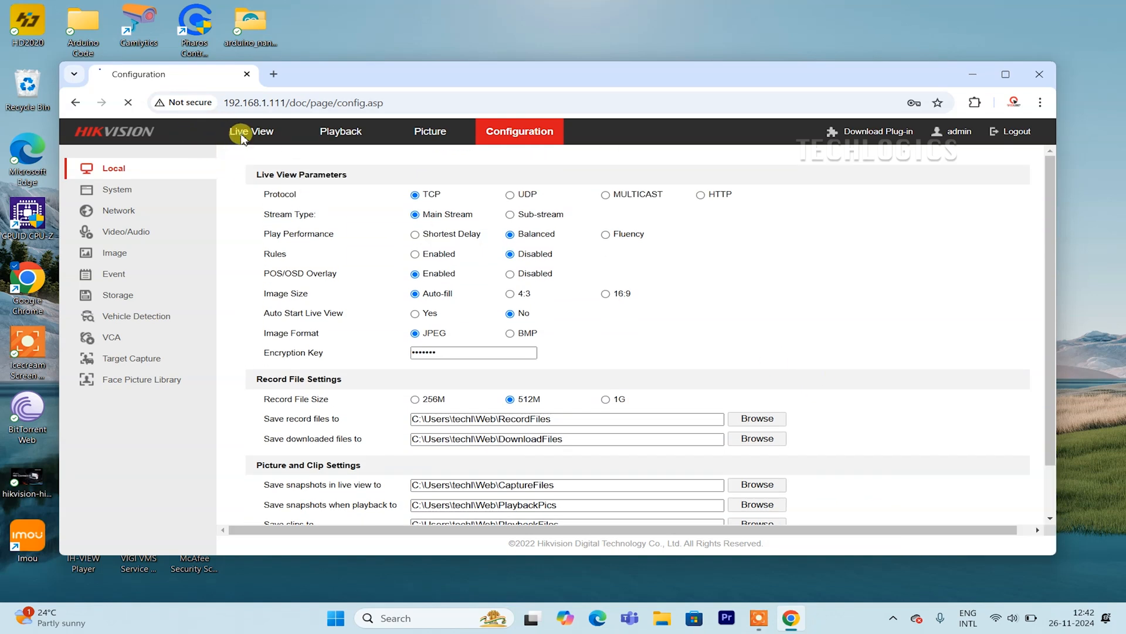
- Play the cameras in Live View with a 2x2 layout, then stop all streams
click(251, 131)
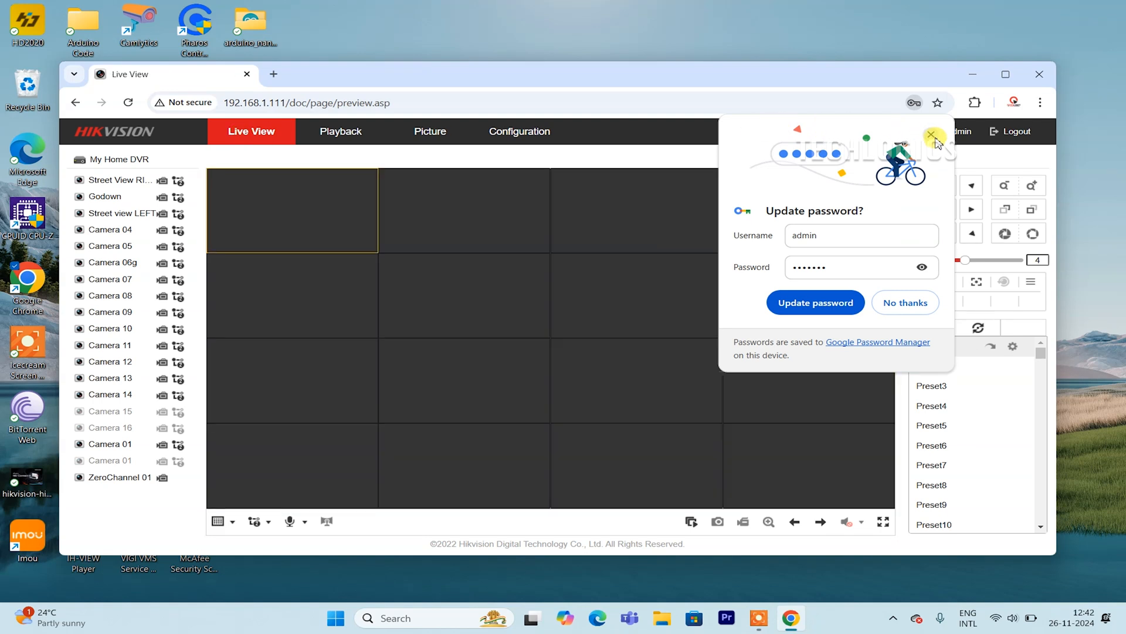
click(933, 135)
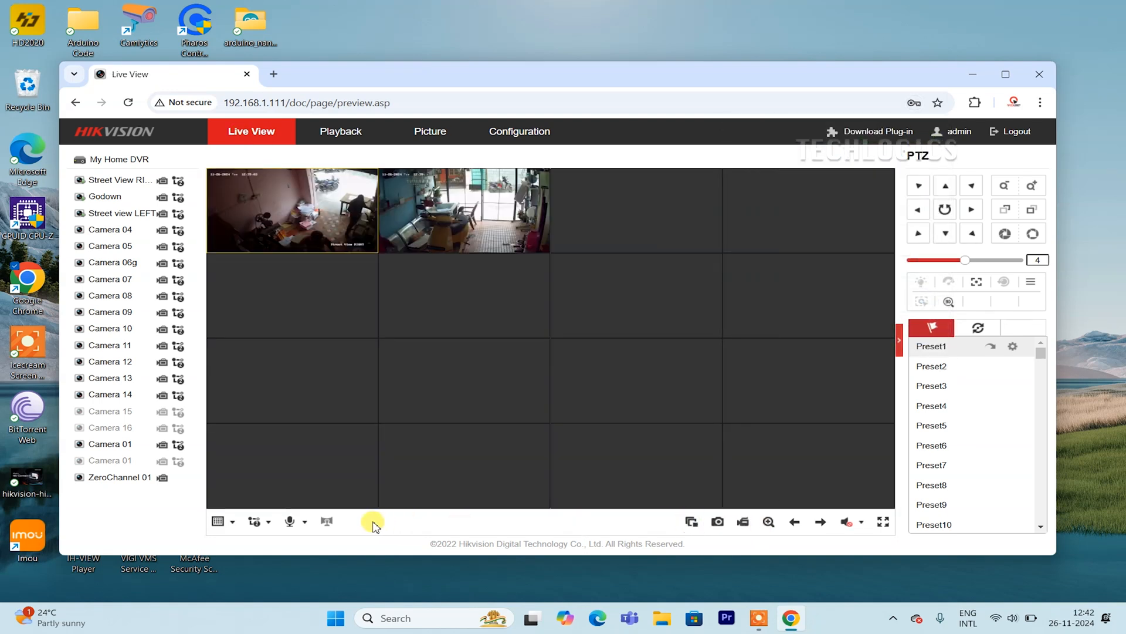
click(218, 521)
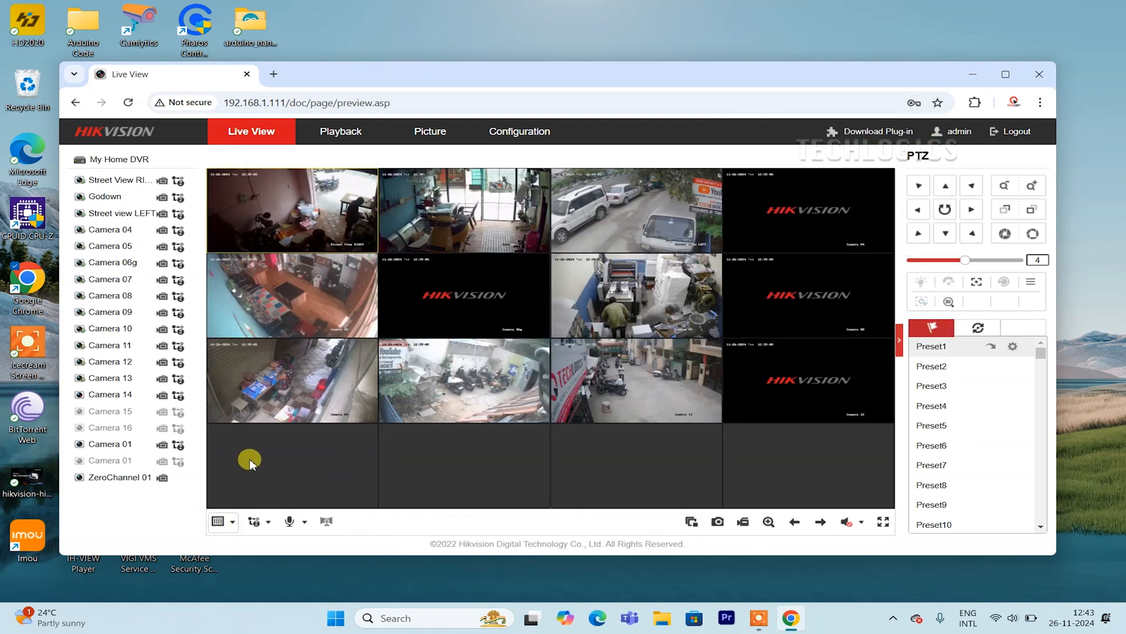
click(218, 521)
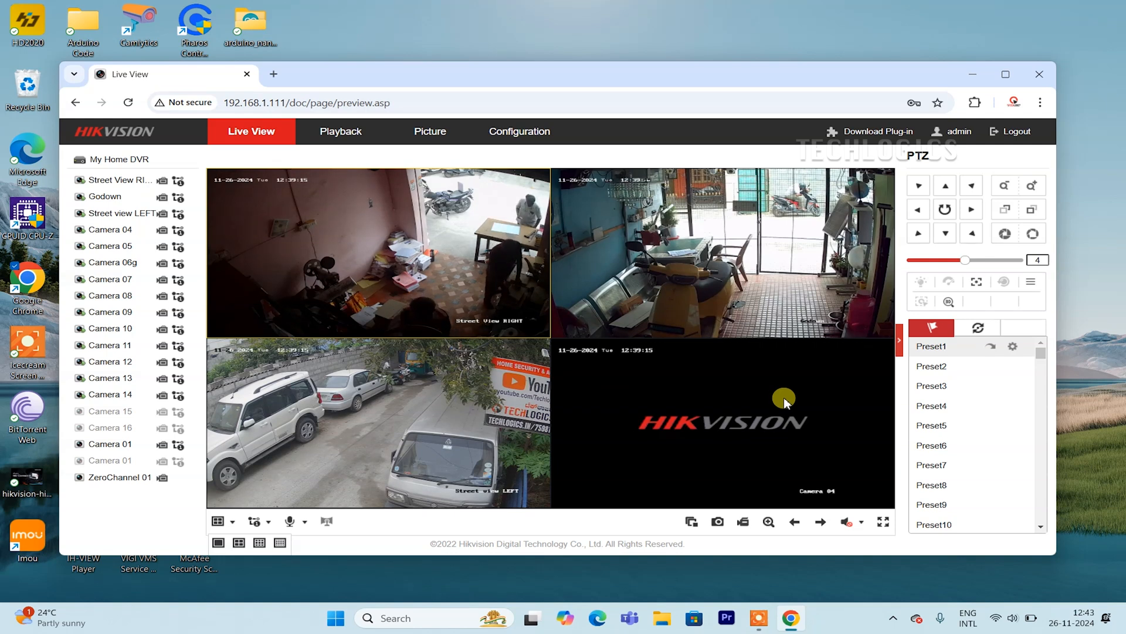
mouse_move(701, 442)
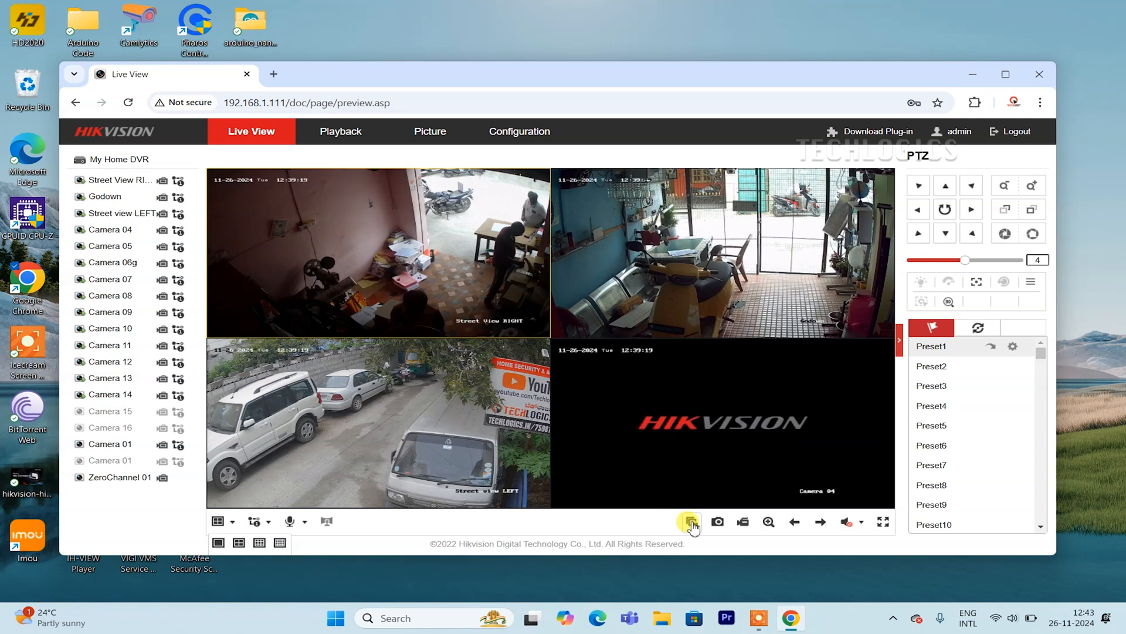
click(690, 521)
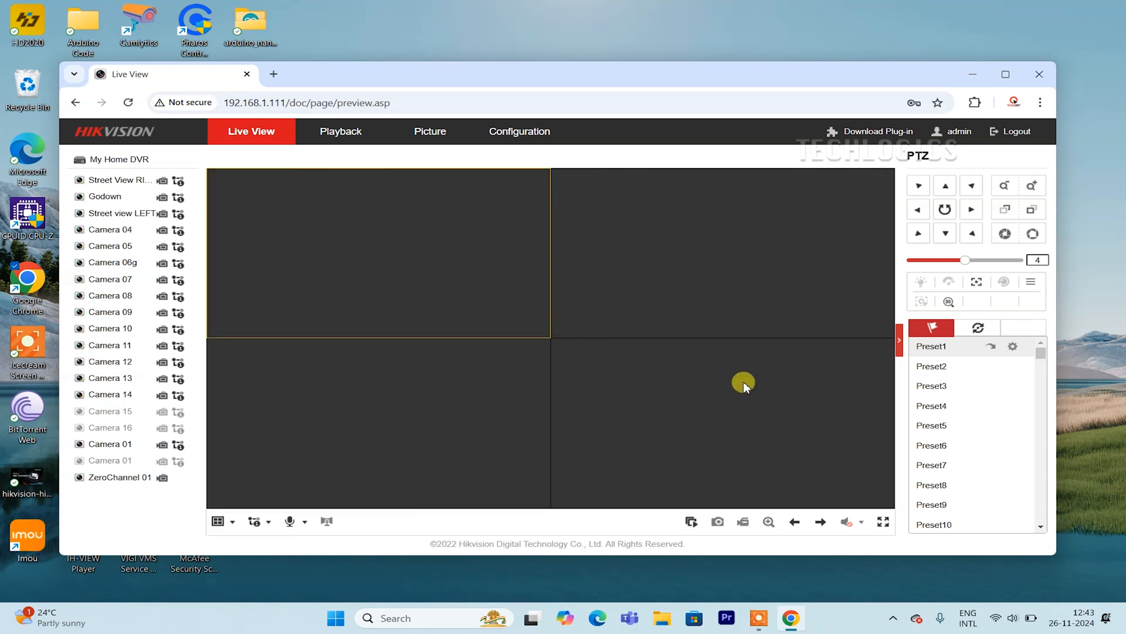